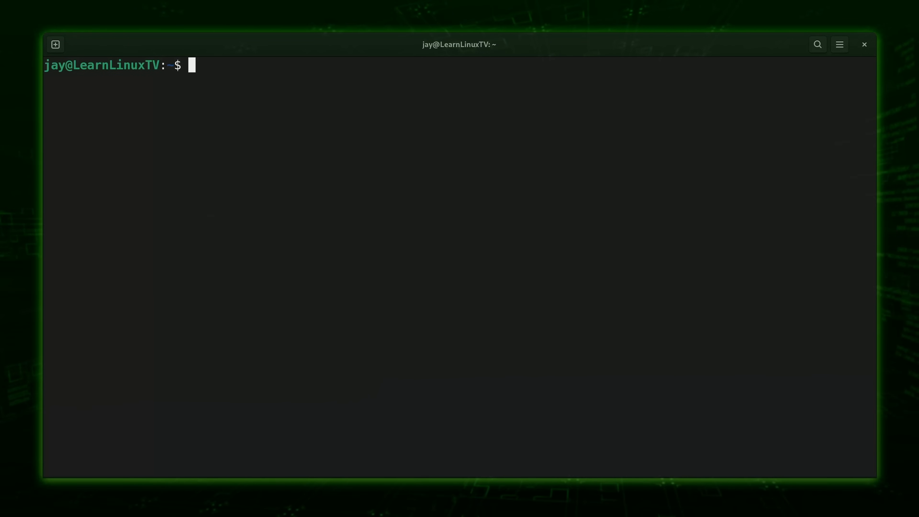
List ~/example_files in long format, showing six files with permissions and sizes
text(ls -l)
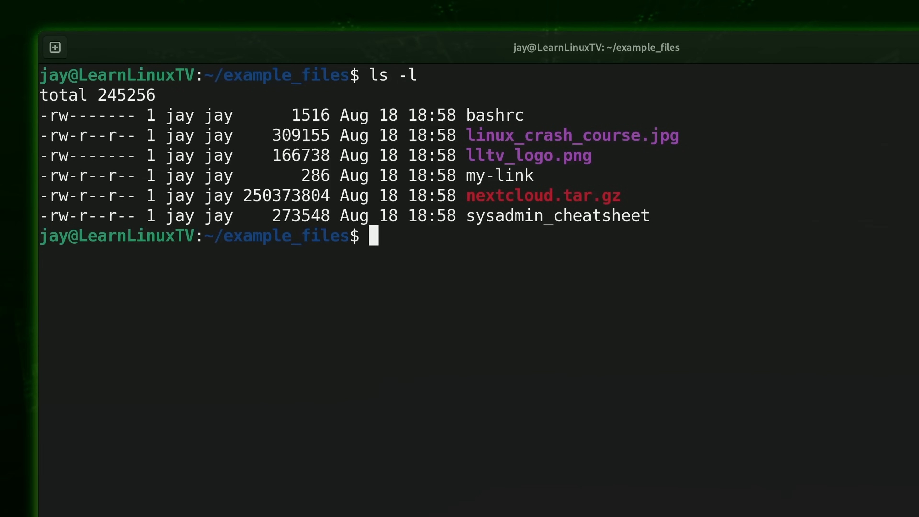
Run file on lltv_logo.png, reporting it as 4168 x 4168 8-bit RGBA PNG image data
text(file)
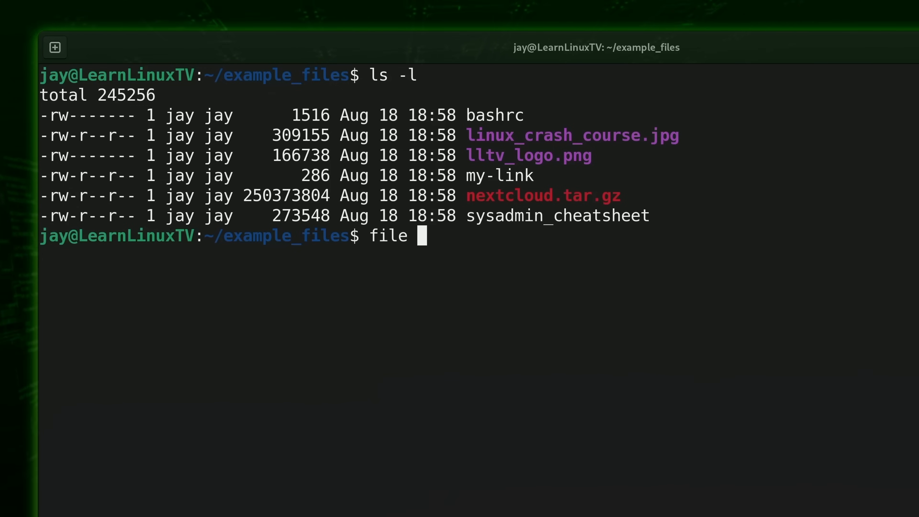
text(lltv_logo.png)
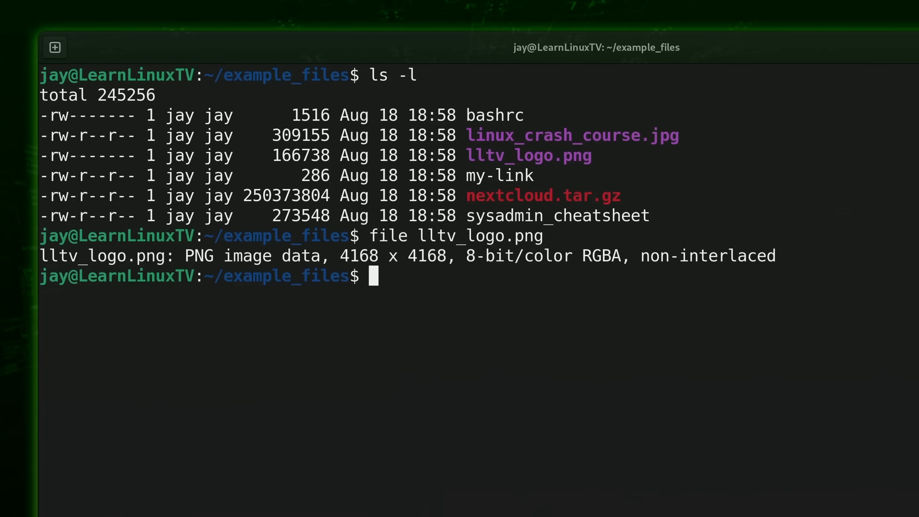
double_click(227, 256)
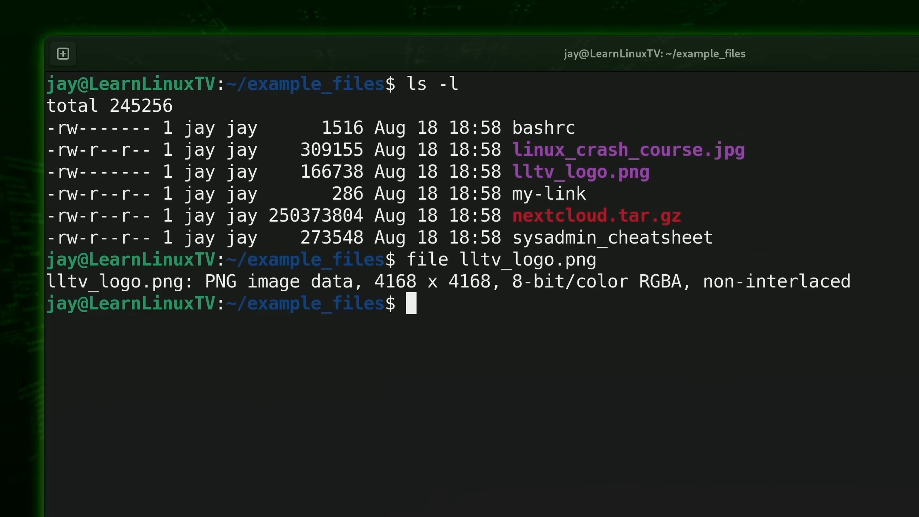
Run file on the extensionless sysadmin_cheatsheet to reveal its real type
text(file sysadmin)
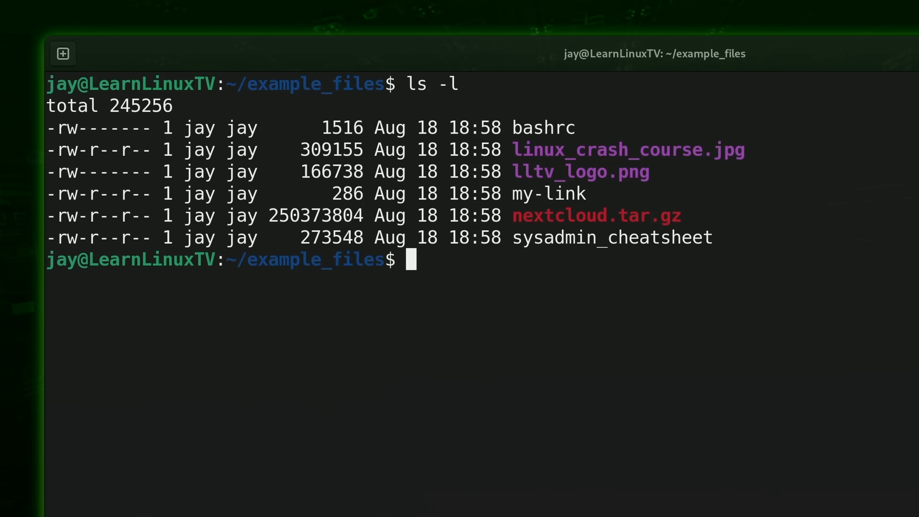
Run file on linux_crash_course.jpg to reveal its actual file type
double_click(580, 172)
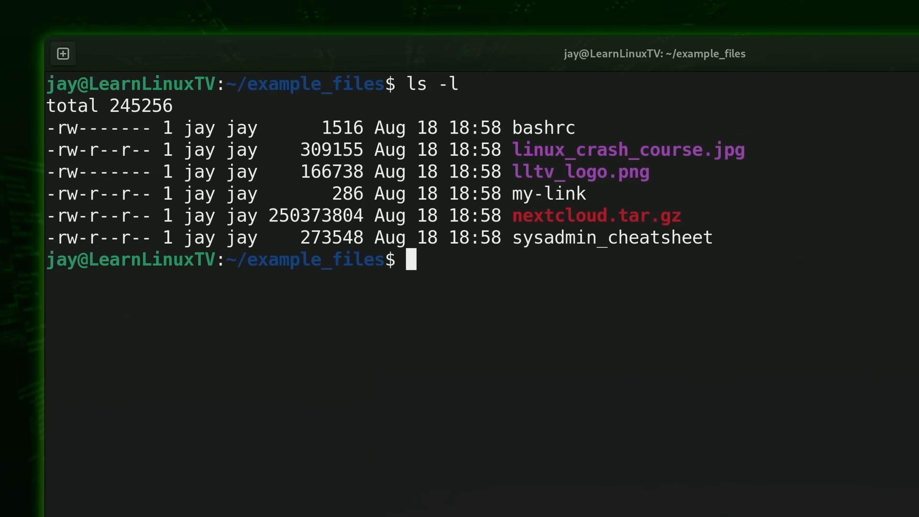
text(file)
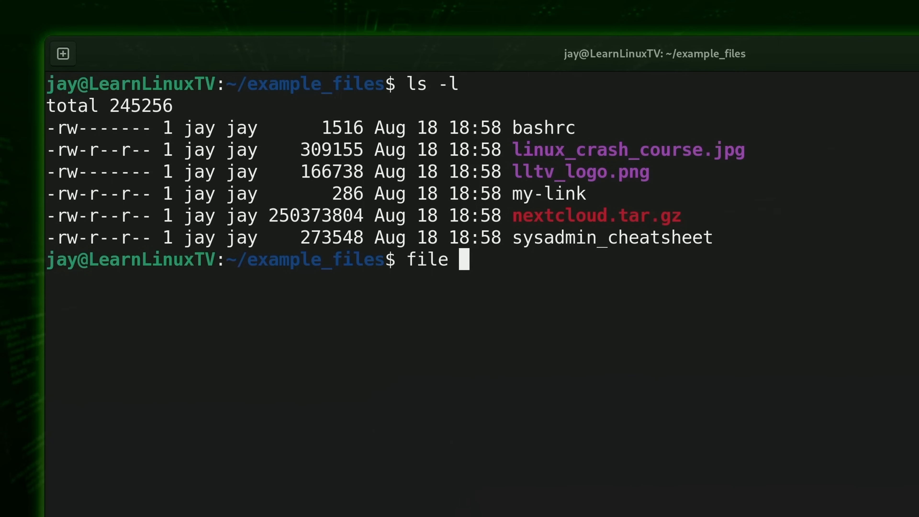
text(linux_crash)
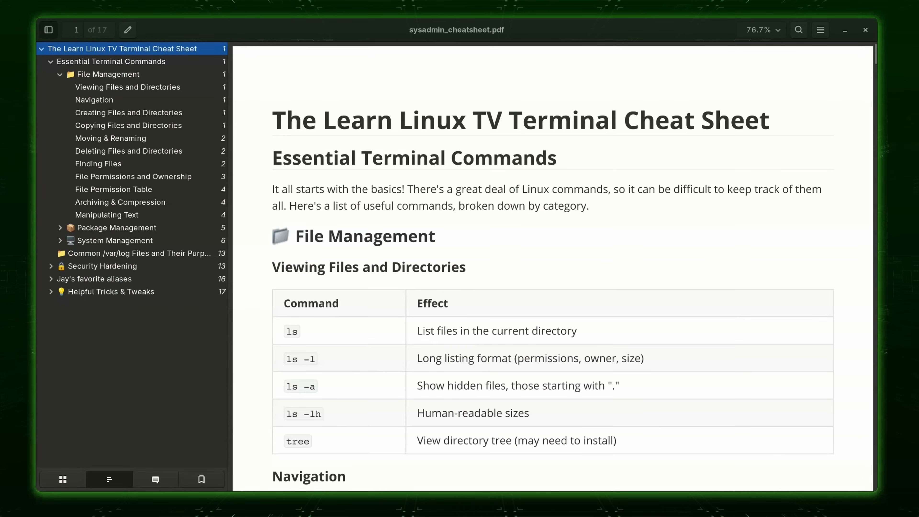
Page through the cheat sheet's essential commands and jump to Moving & Renaming
scroll(down, 3)
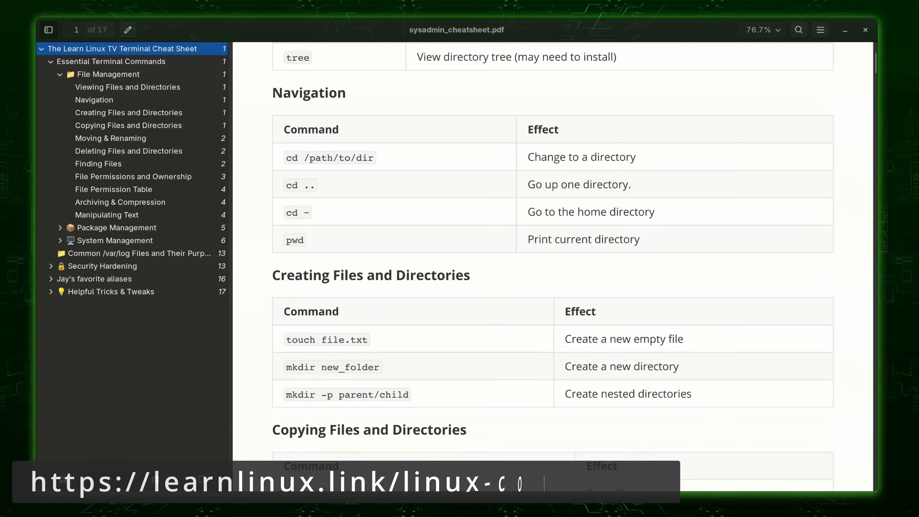
click(110, 138)
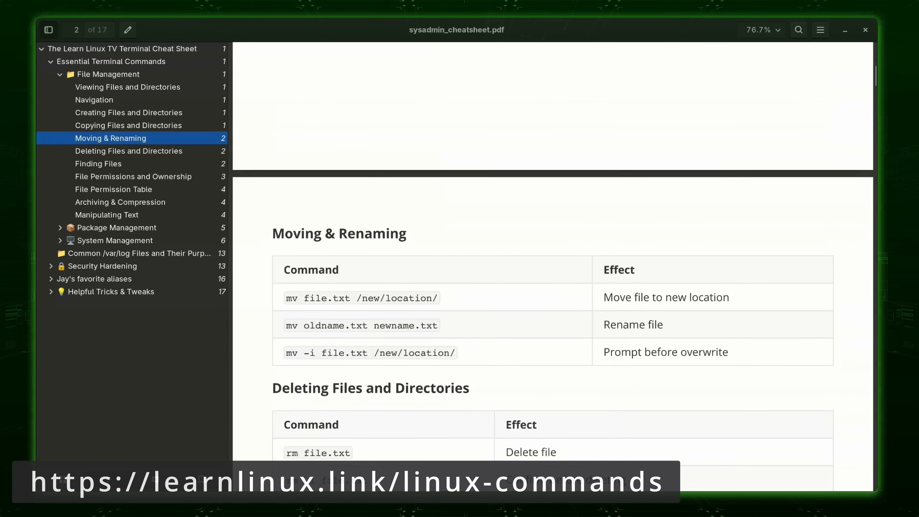
scroll(down, 3)
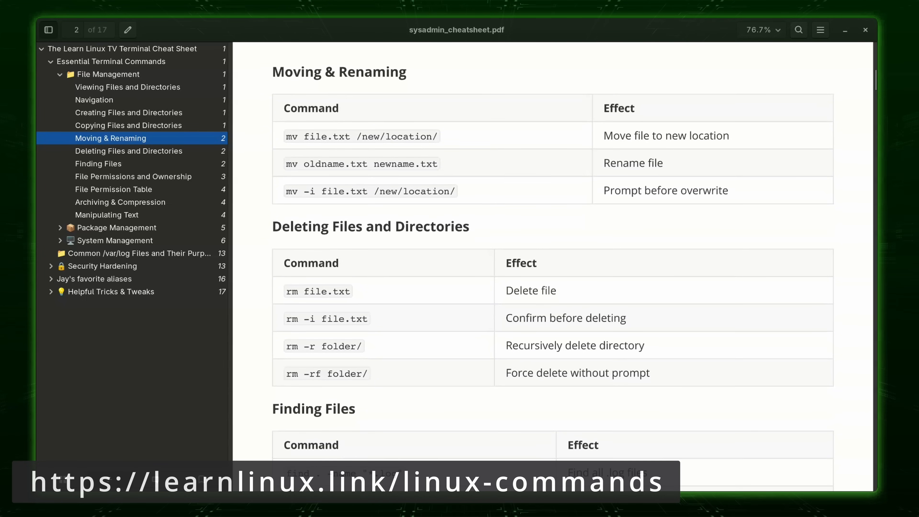
scroll(down, 3)
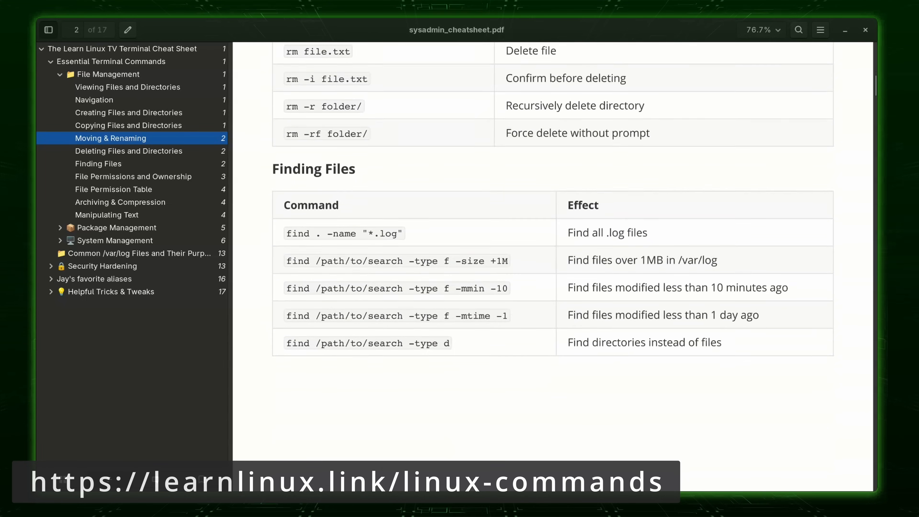
Jump to File Permissions and Ownership and read down to the File Permission Table
click(133, 175)
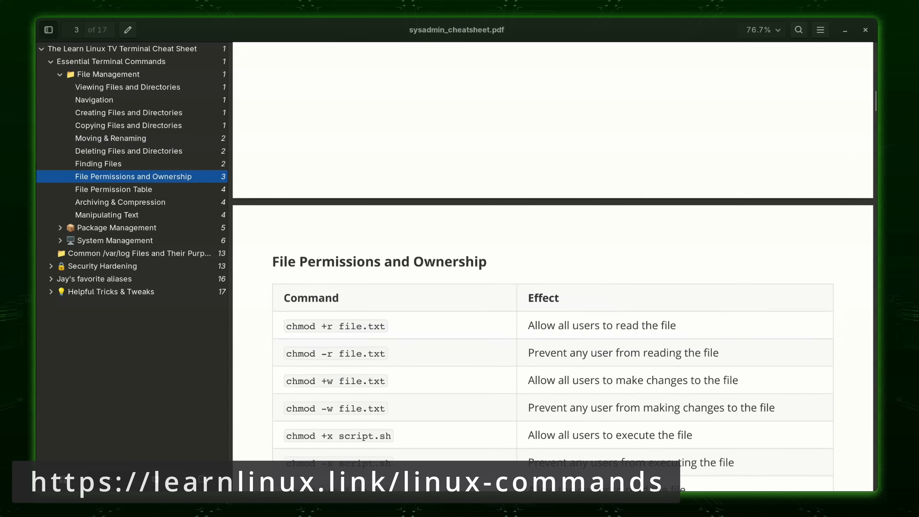
scroll(down, 3)
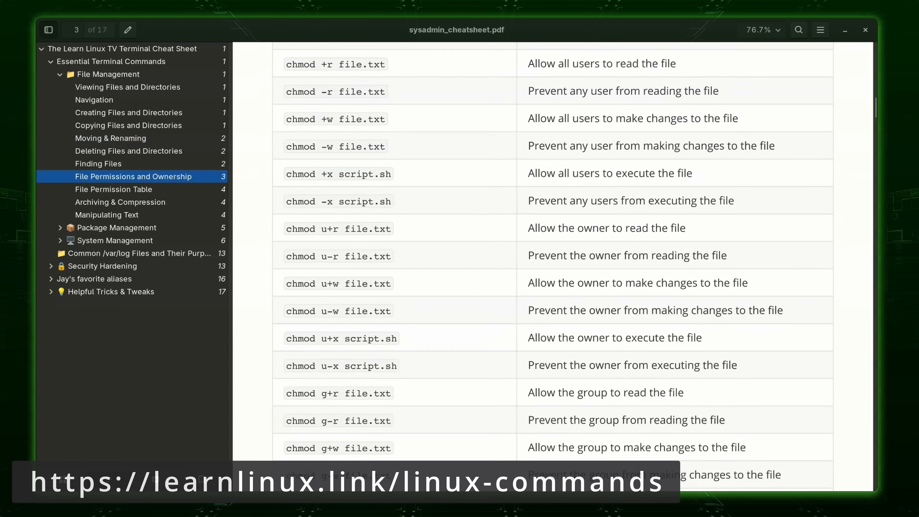
scroll(down, 3)
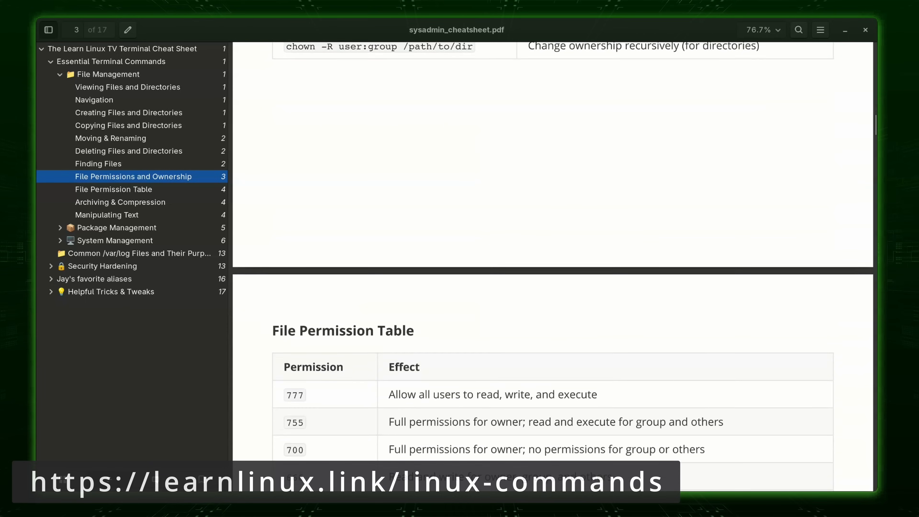
scroll(down, 3)
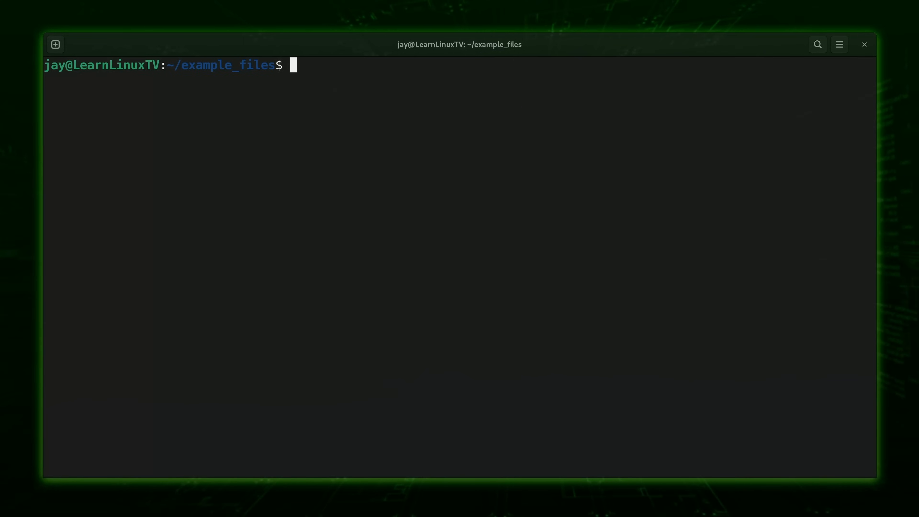
Run file * to identify every file in example_files at once, then list the folder
text(file)
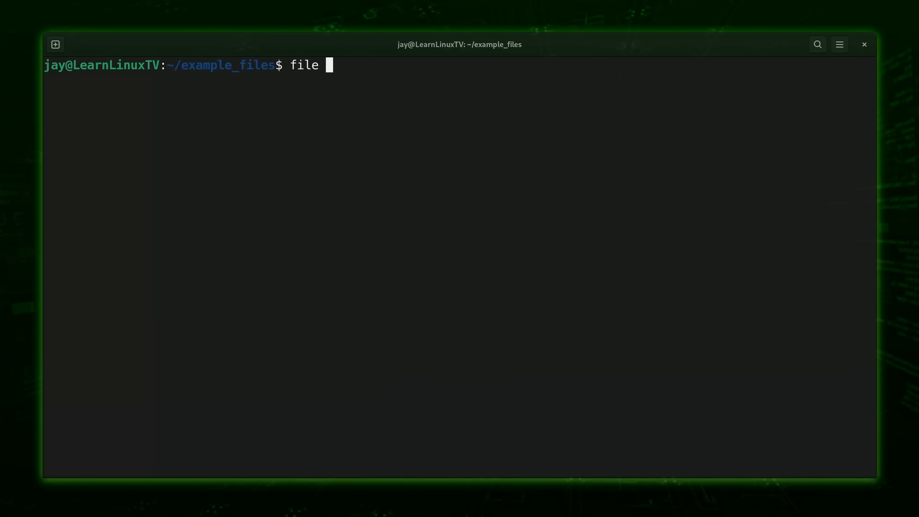
text(*)
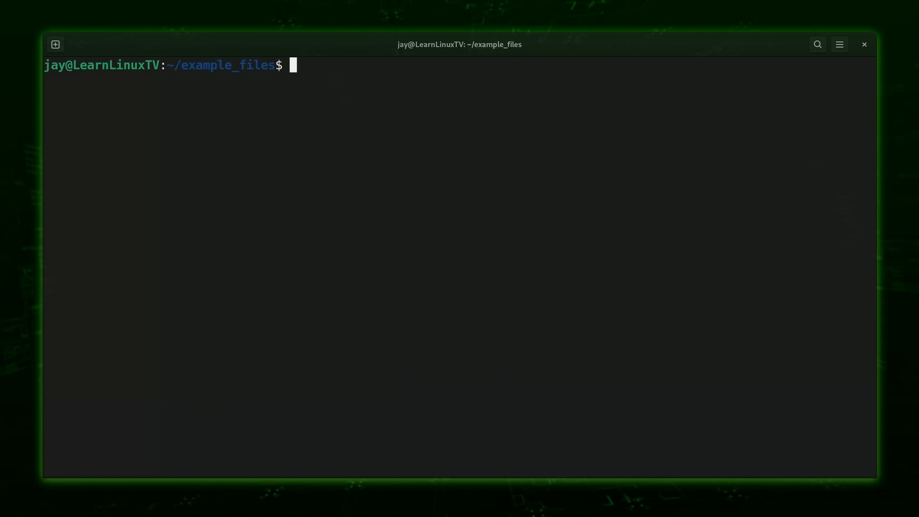
text(ls)
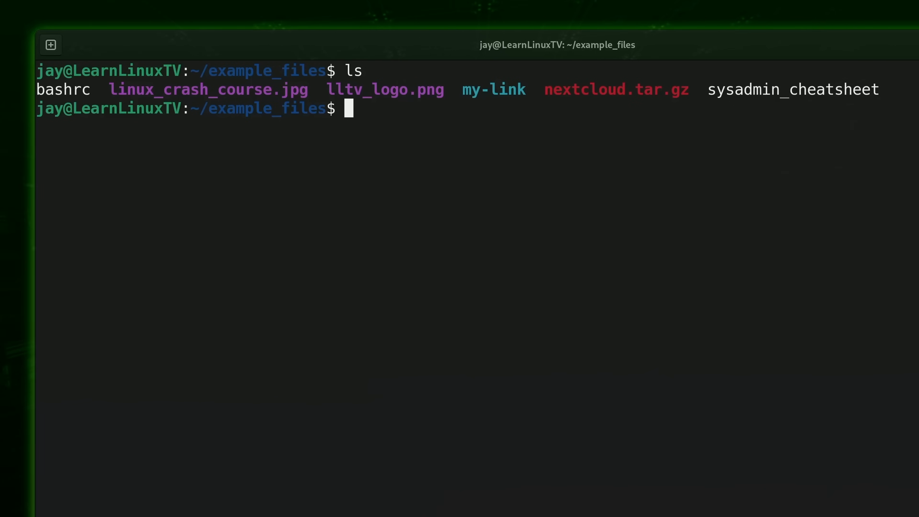
Run file on my-link to check what type of file it is
text(file)
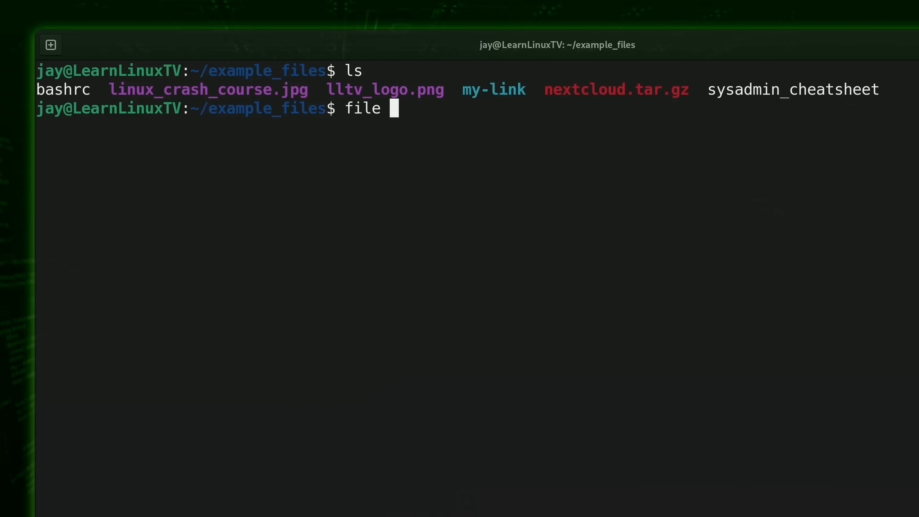
text(my-li)
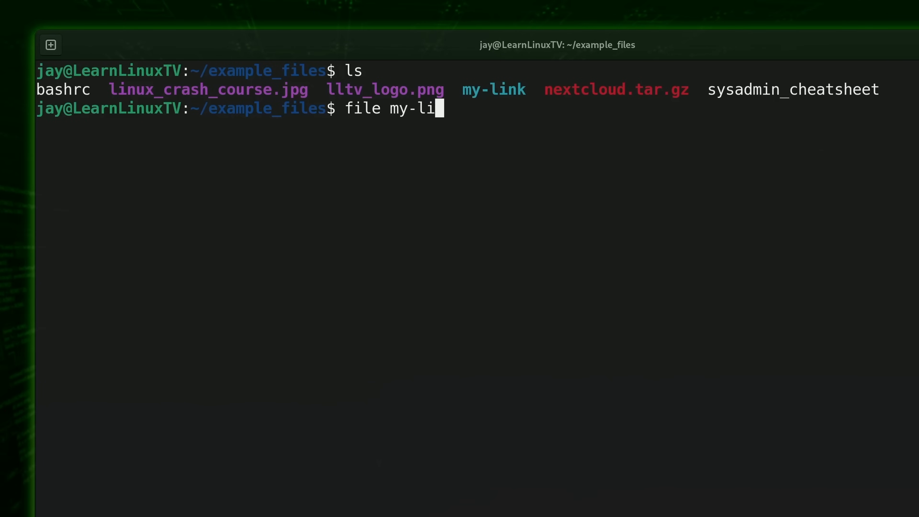
text(nk)
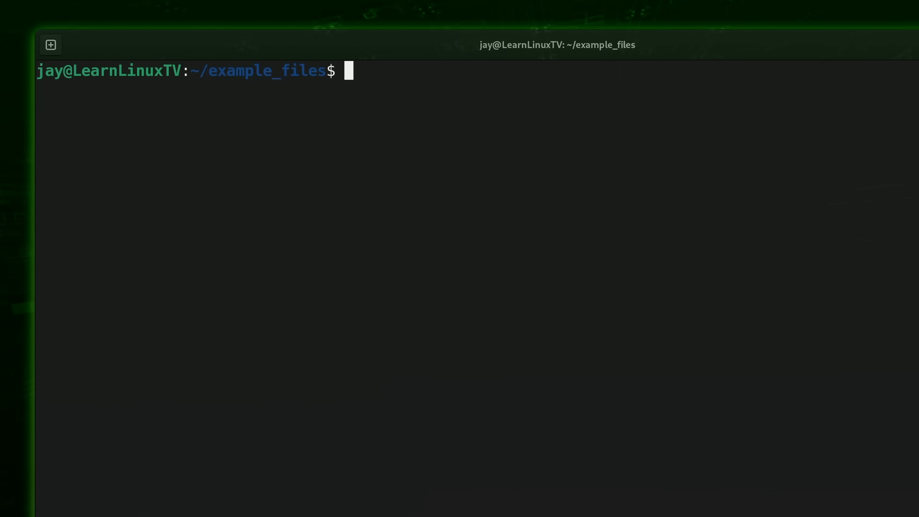
Display the contents of /etc/os-release with cat
text(cat /et)
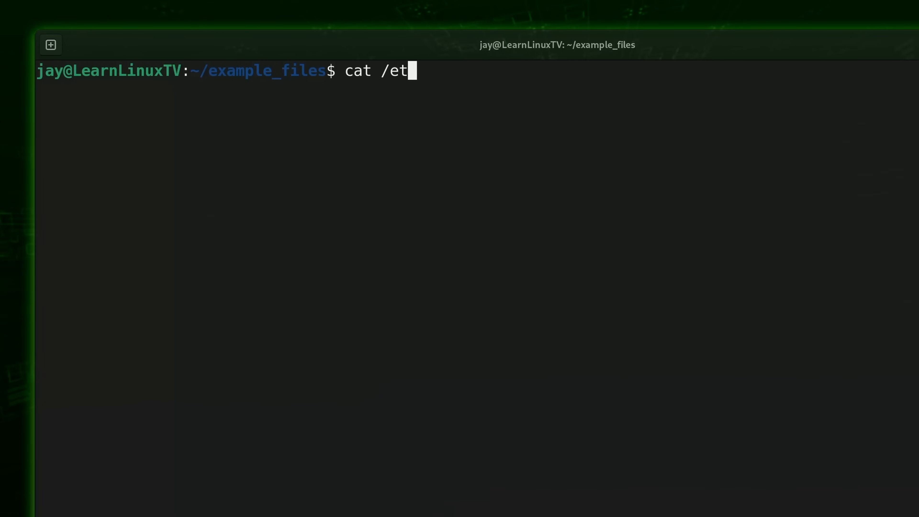
text(c/os-release)
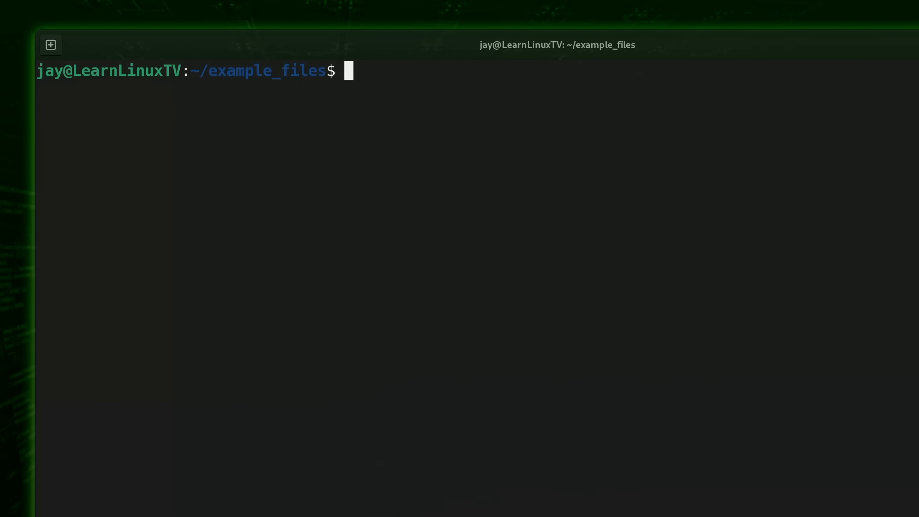
Run ls -l revealing my-link points to /etc/os-release, and begin a new file command
text(ls -l)
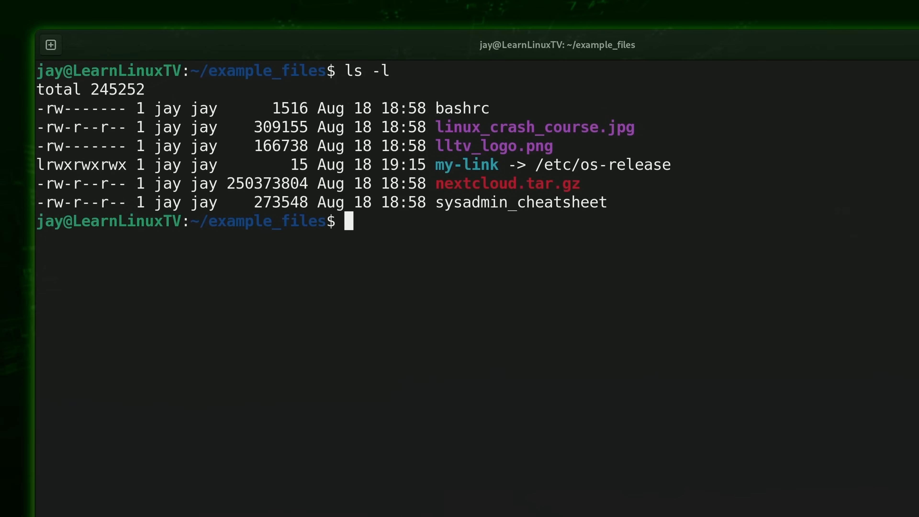
double_click(465, 164)
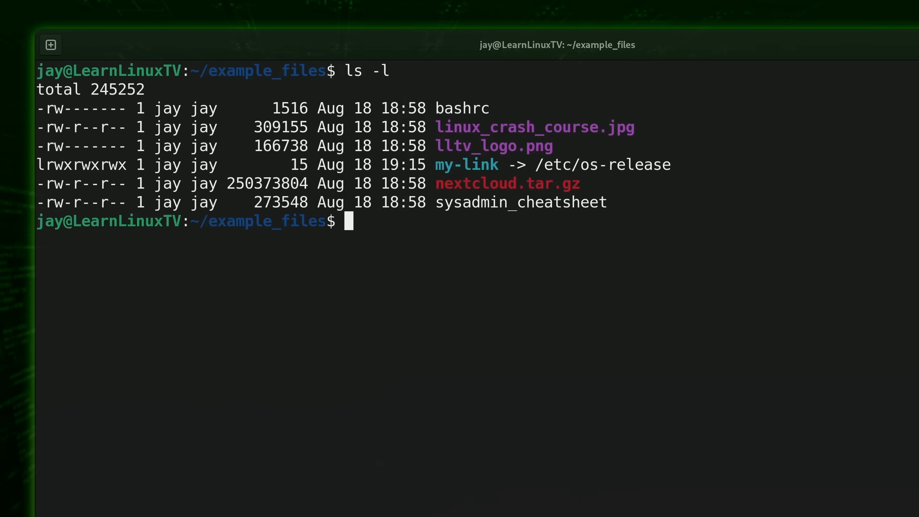
text(fil)
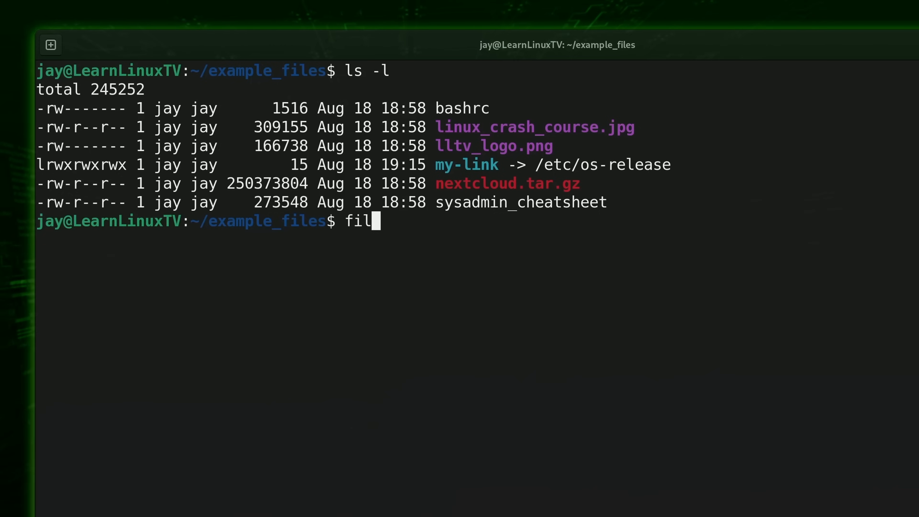